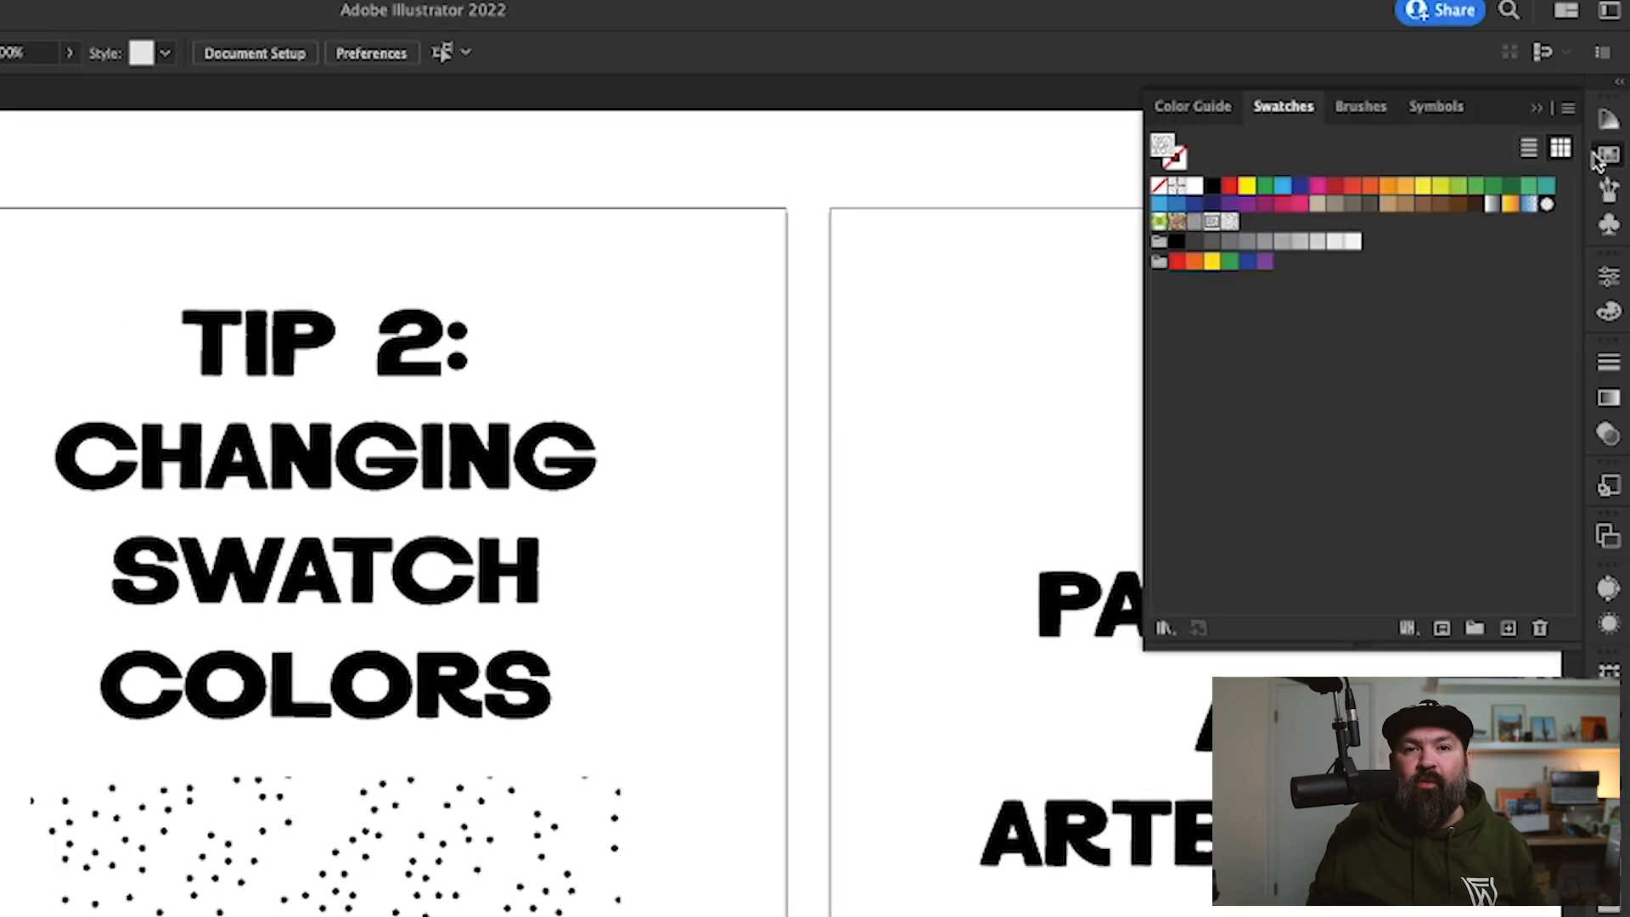
mouse_move(1217, 223)
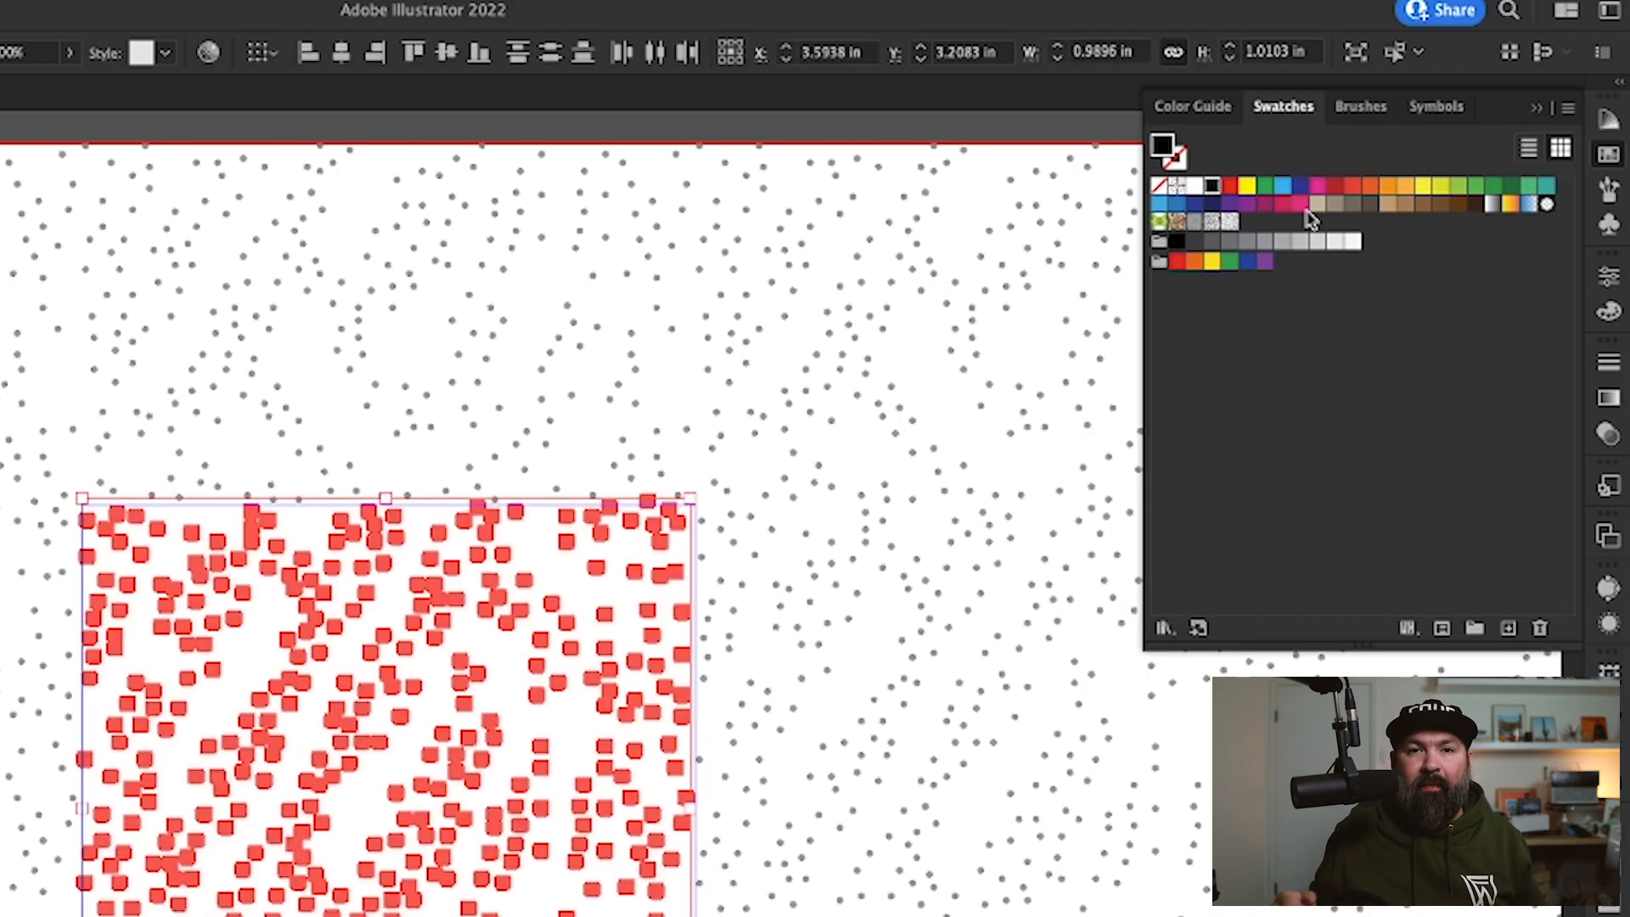
- Change the pattern's global dot swatch from grey to light blue
click(1284, 186)
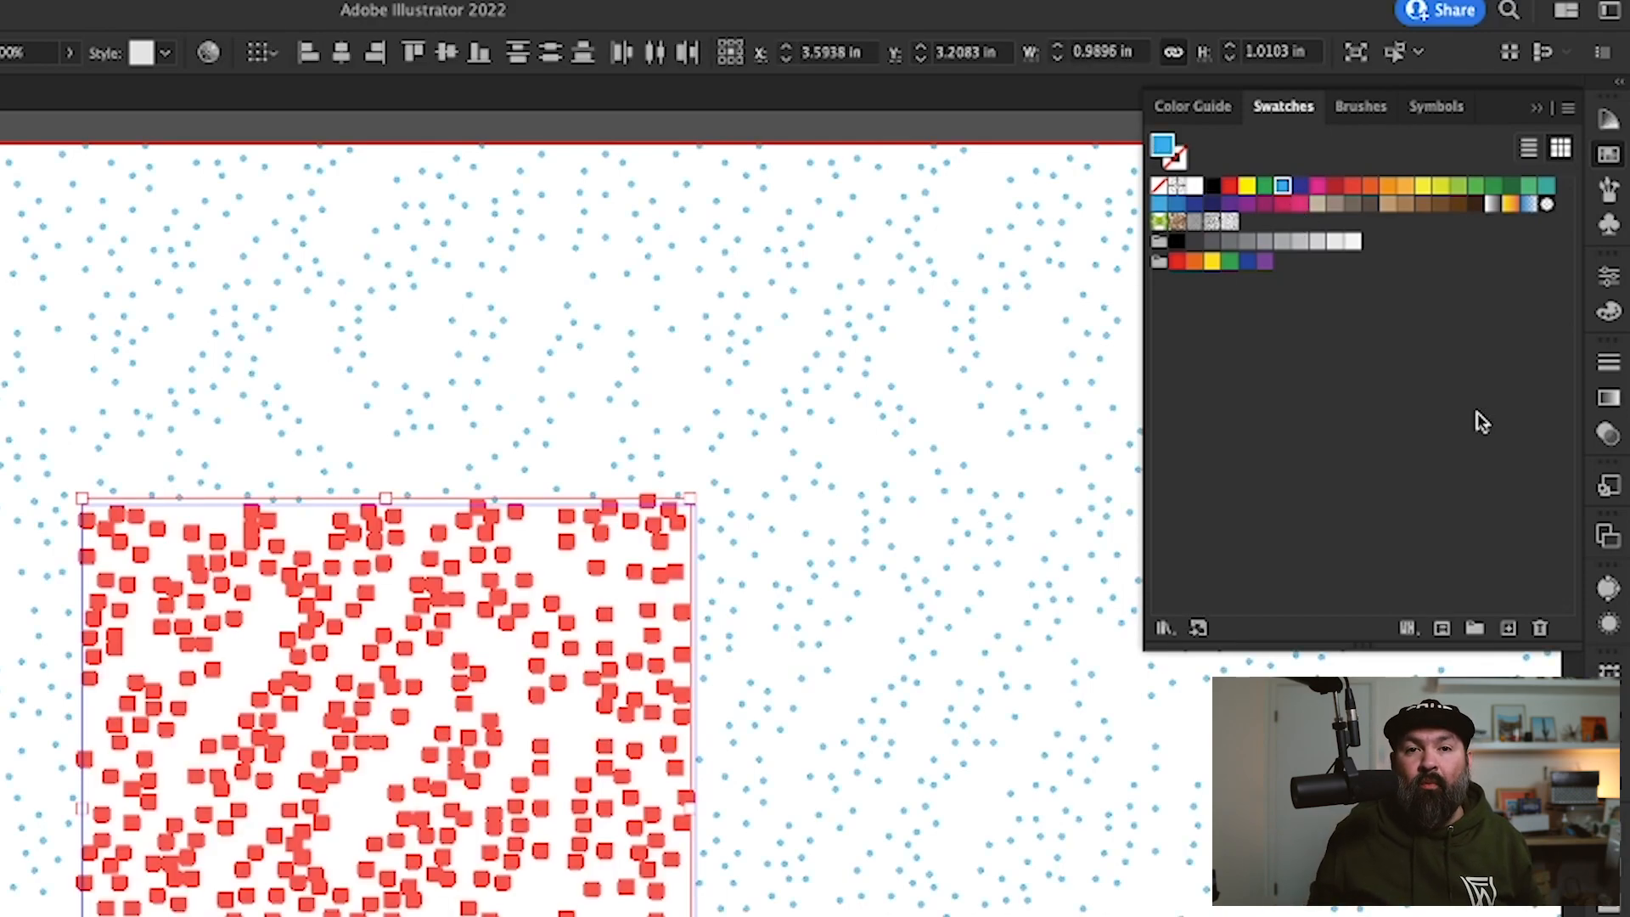
click(682, 358)
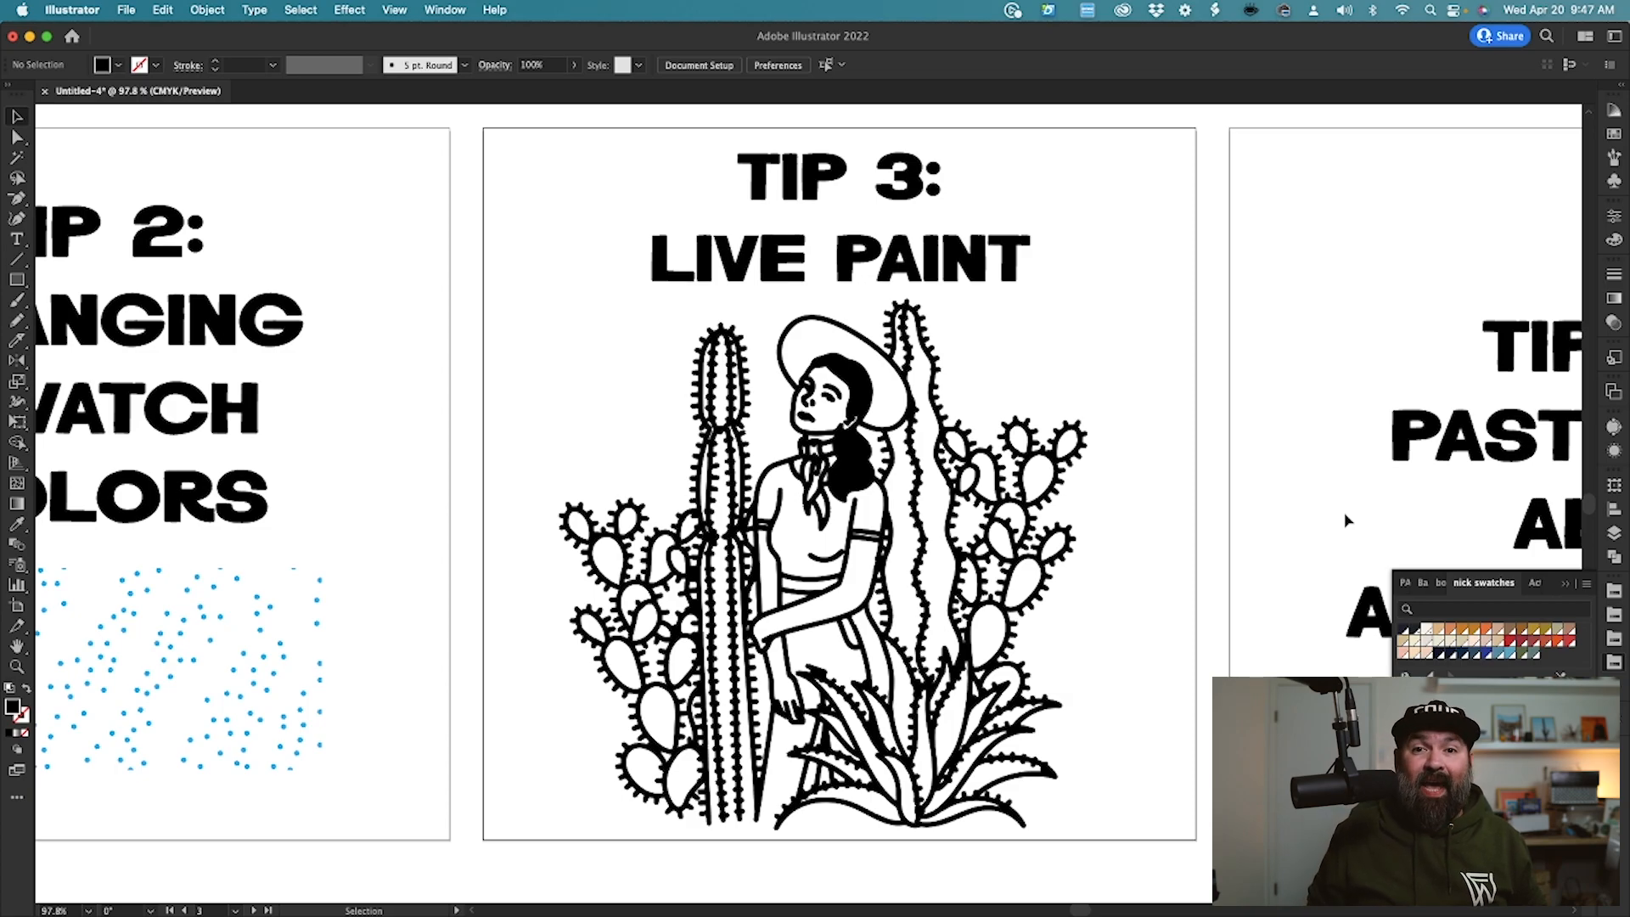
- Convert the selected cactus artwork into a Live Paint group and fill a pad green
click(821, 561)
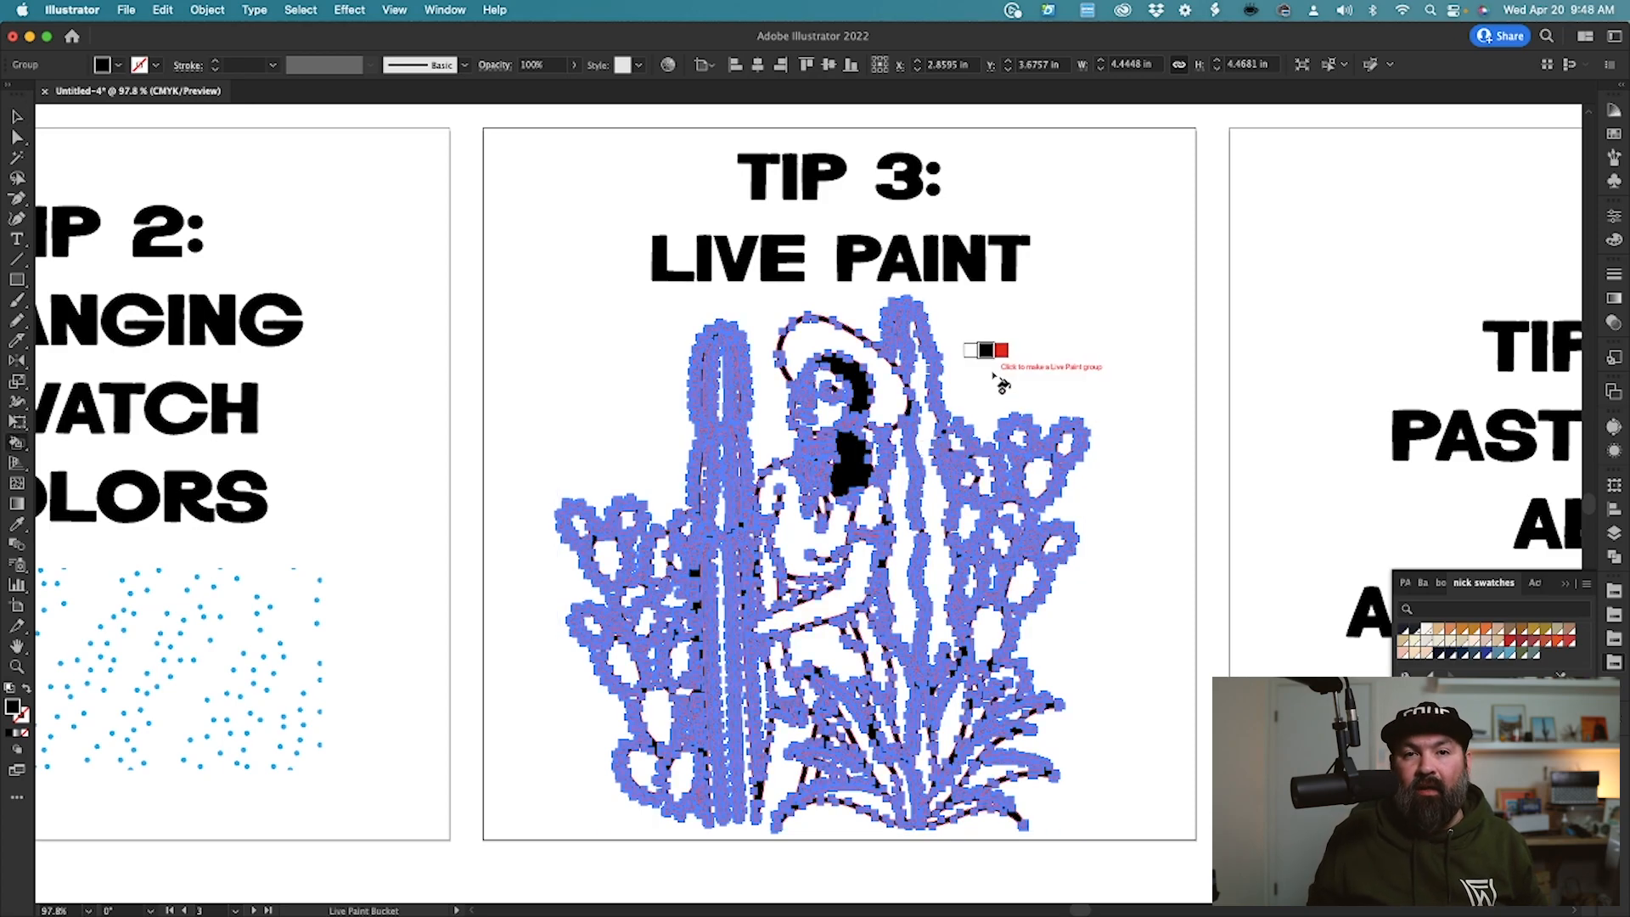
mouse_move(999, 394)
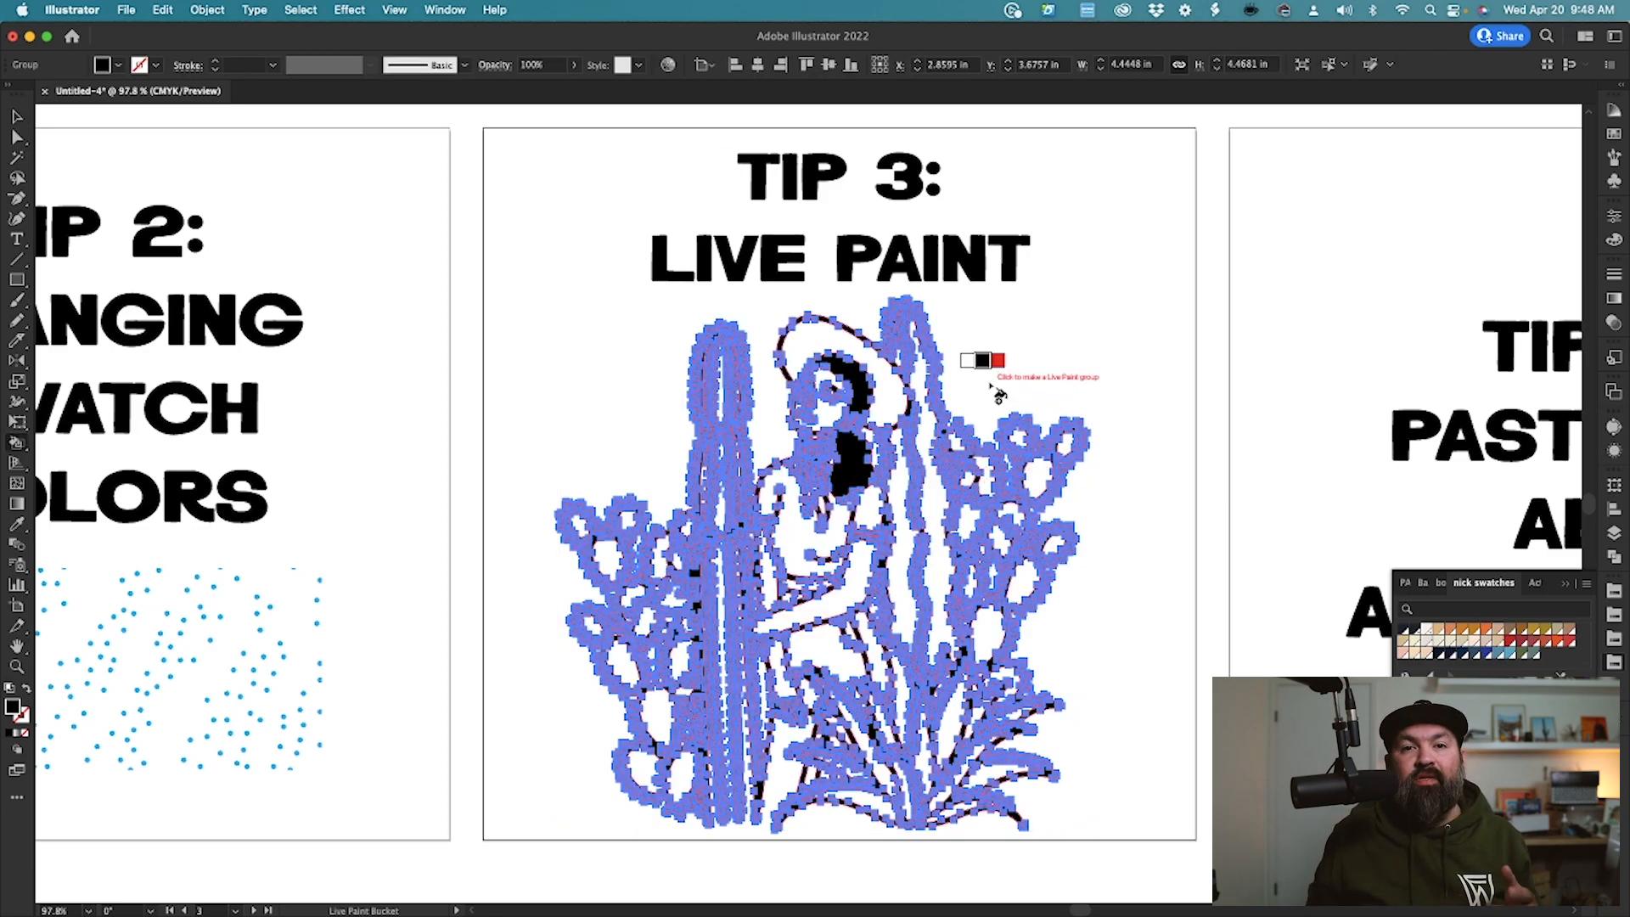
mouse_move(951, 519)
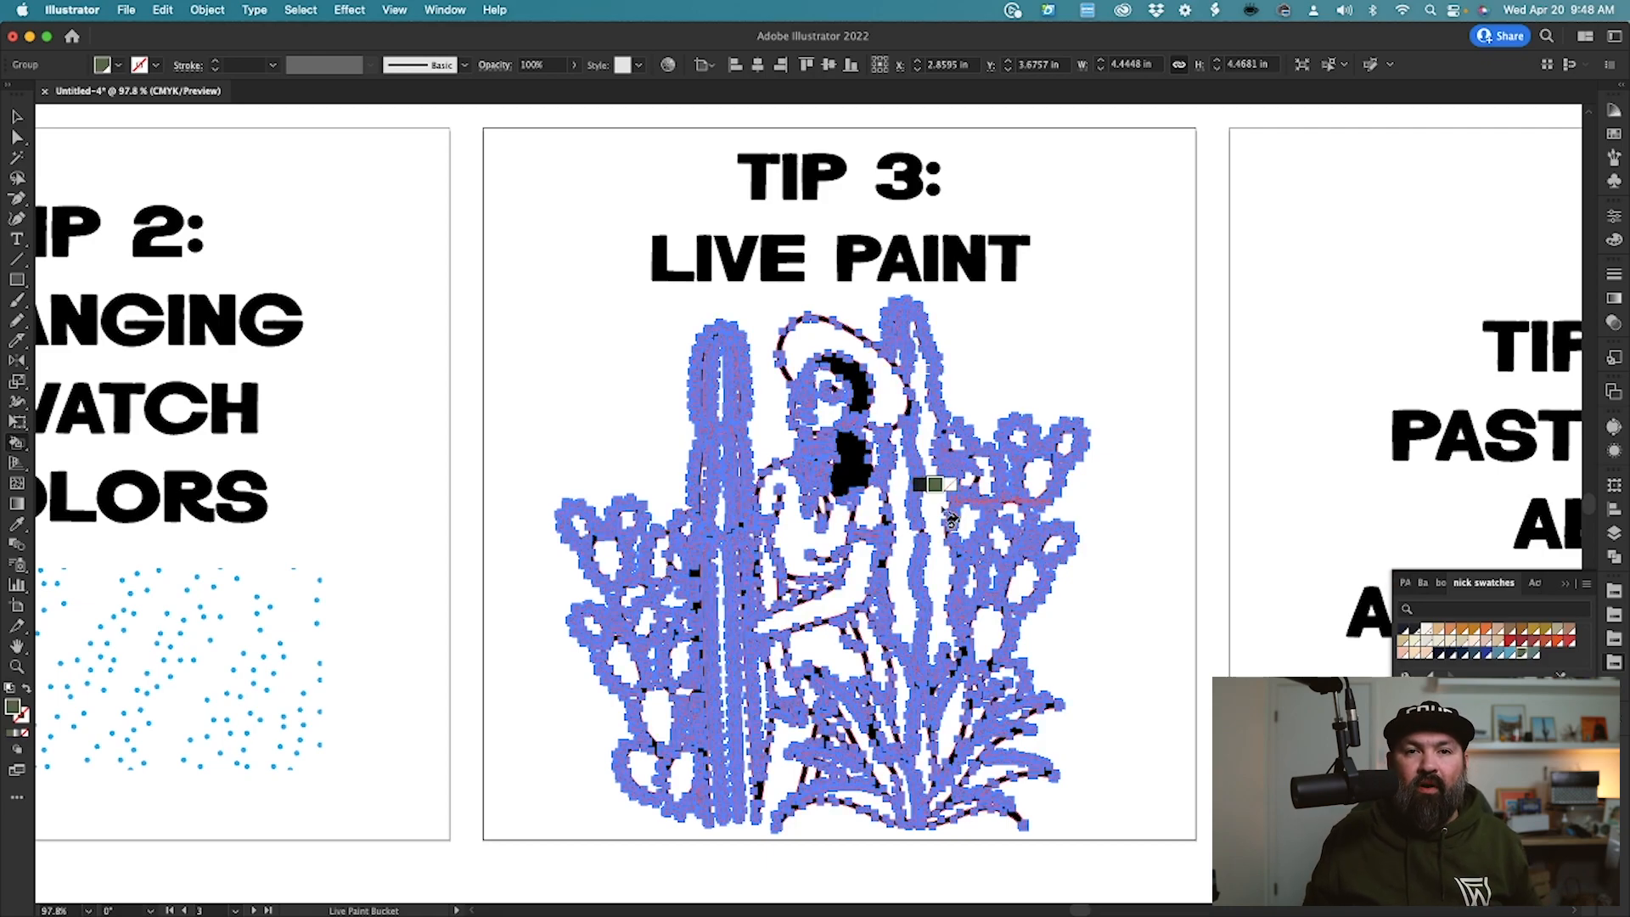
click(910, 478)
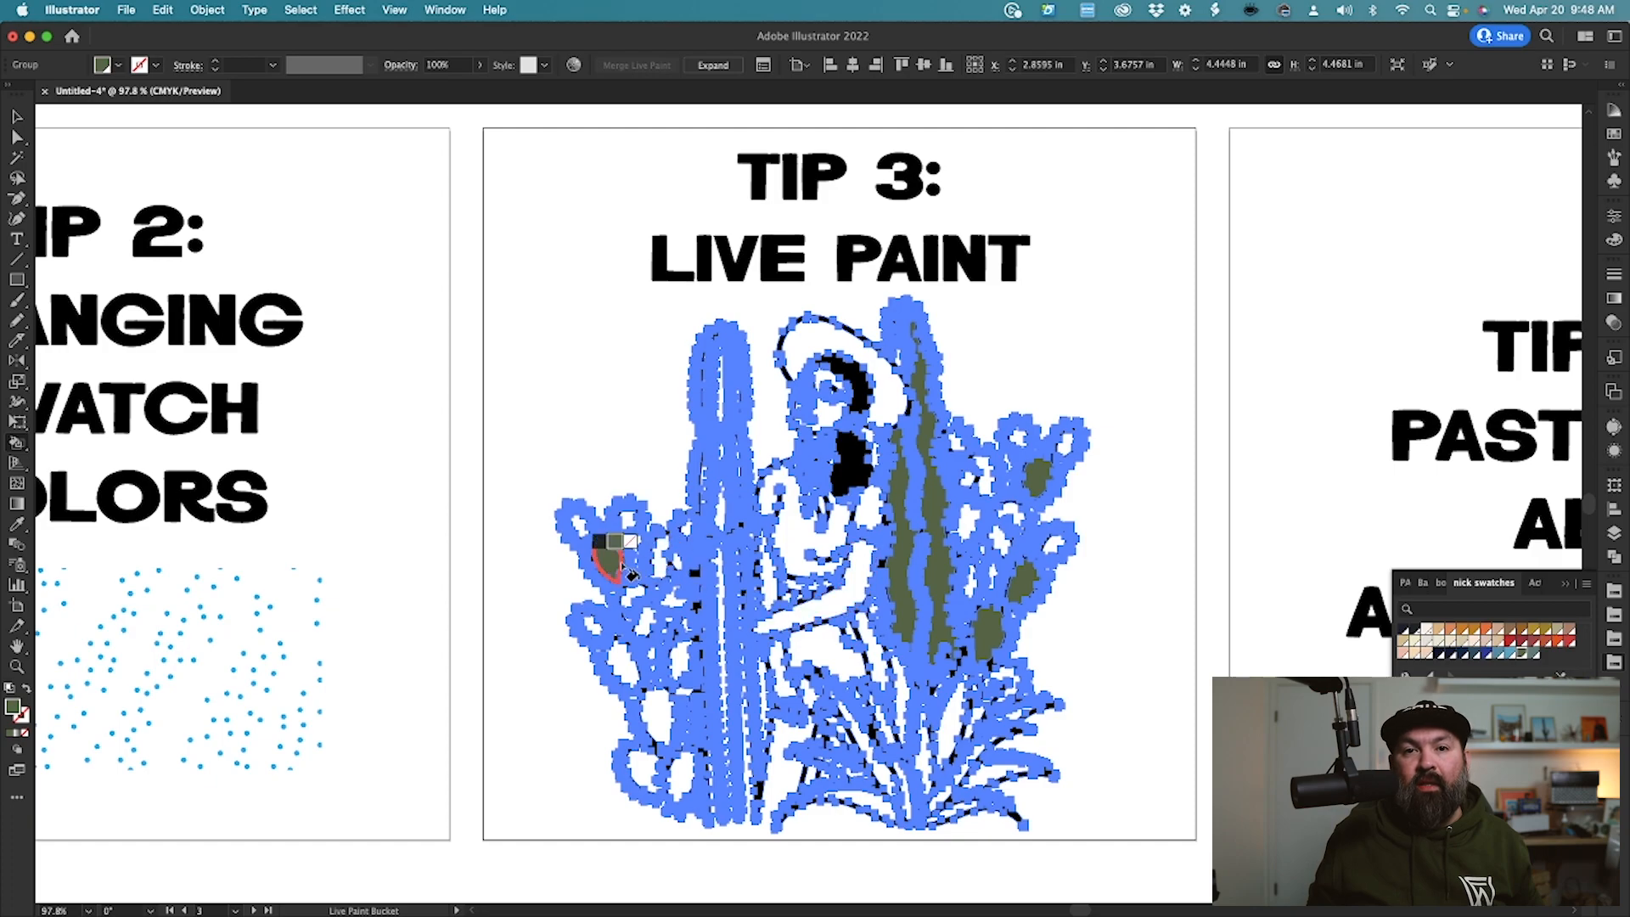
click(629, 566)
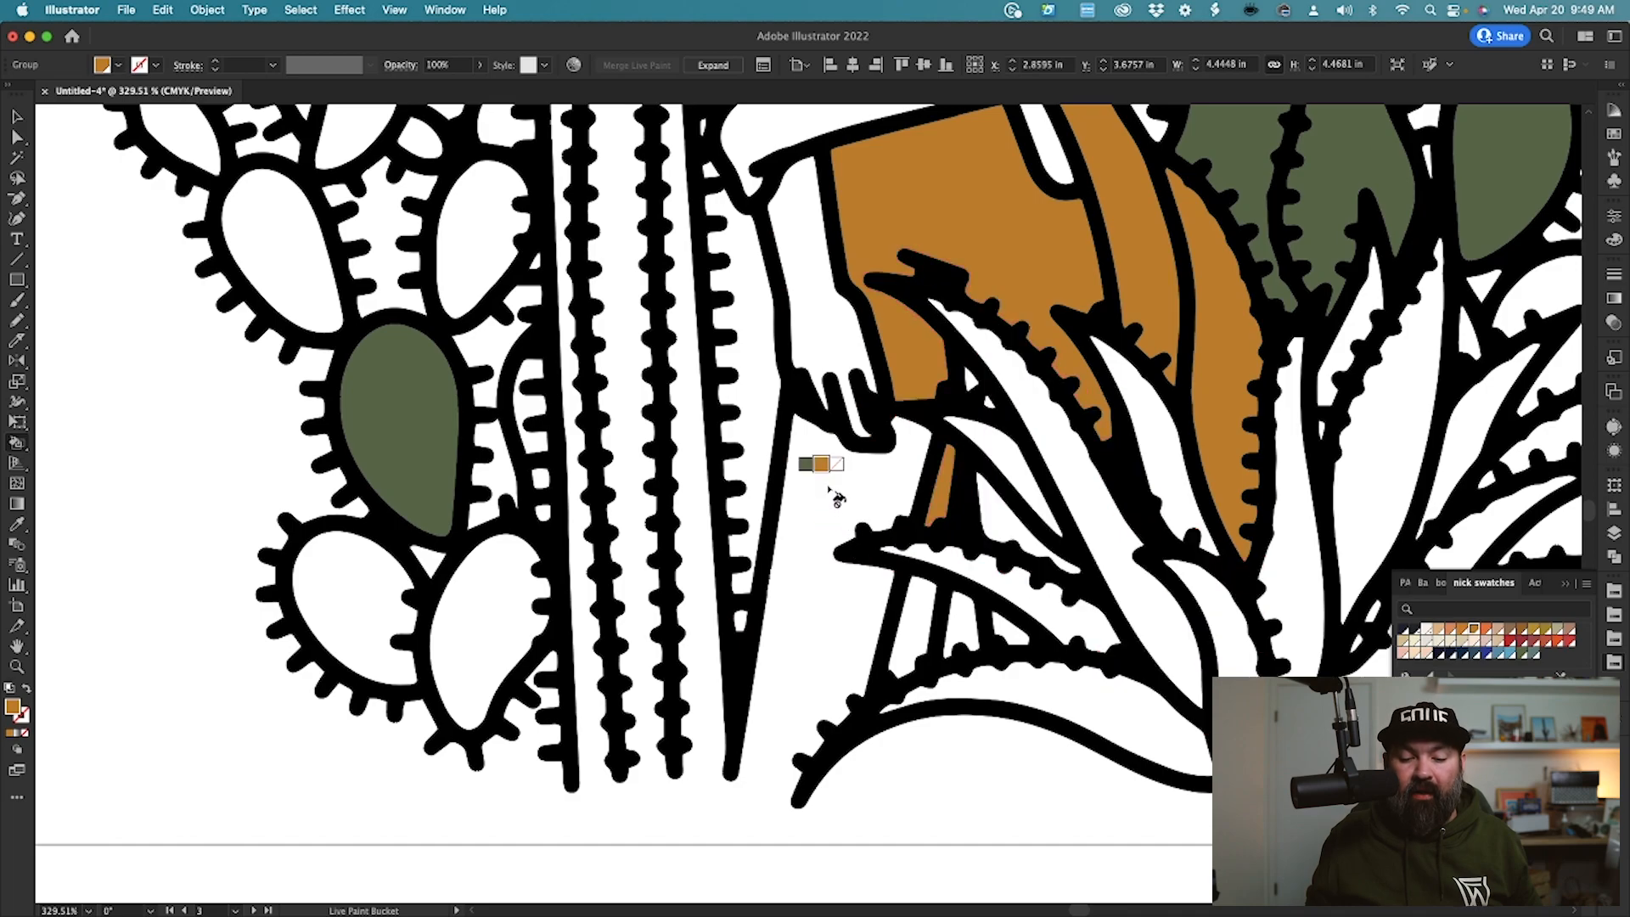
mouse_move(759, 790)
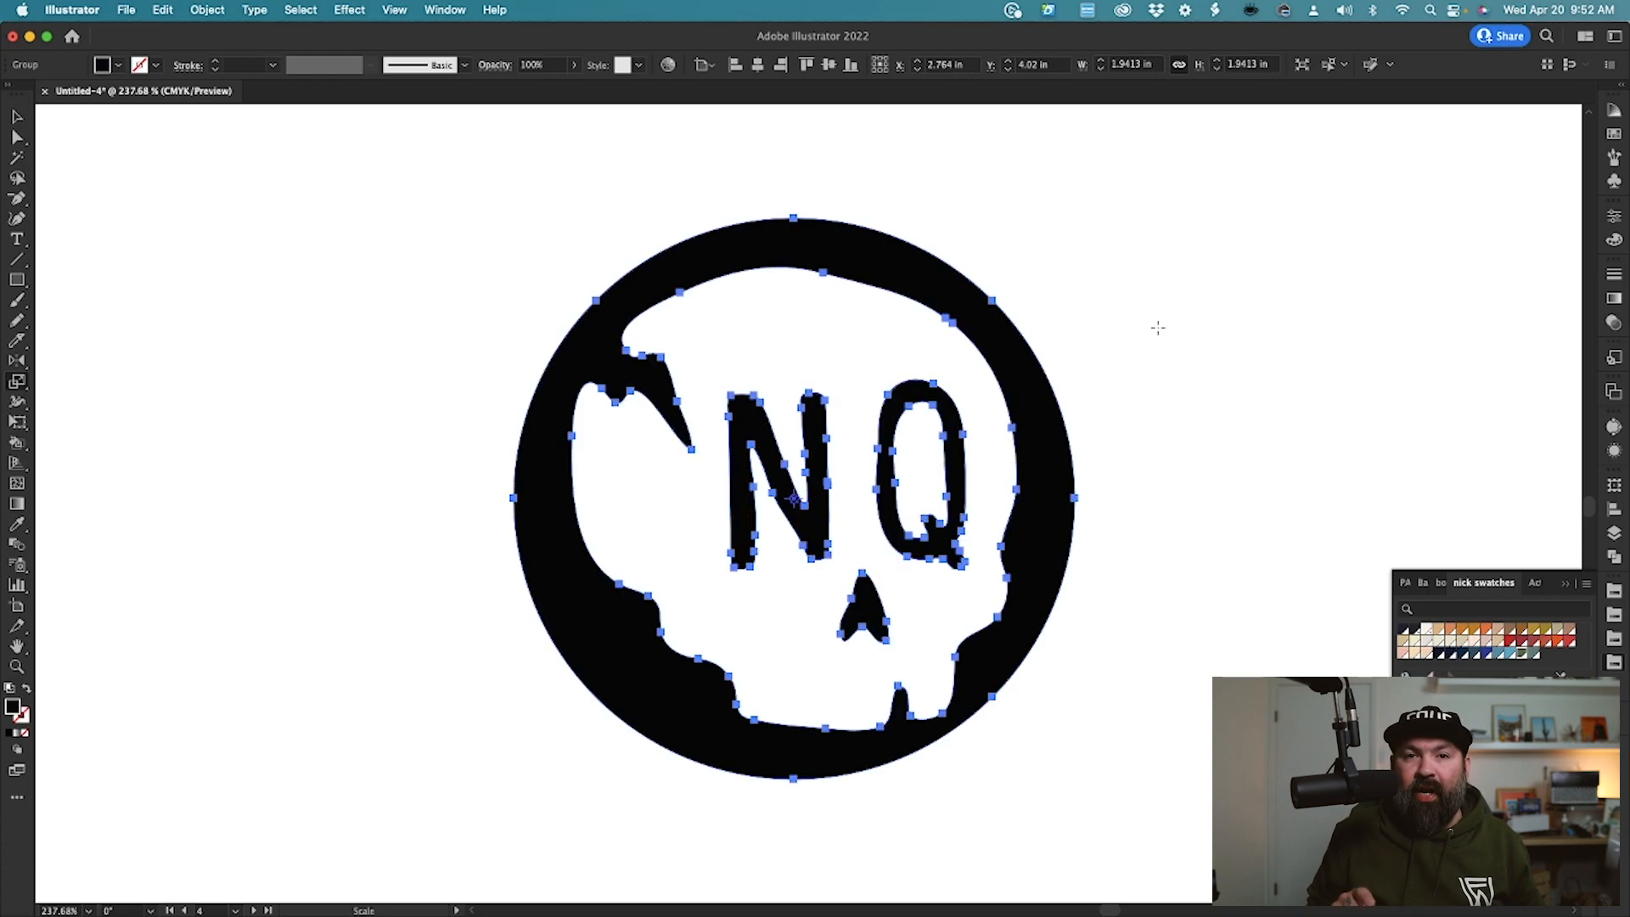
mouse_move(1010, 730)
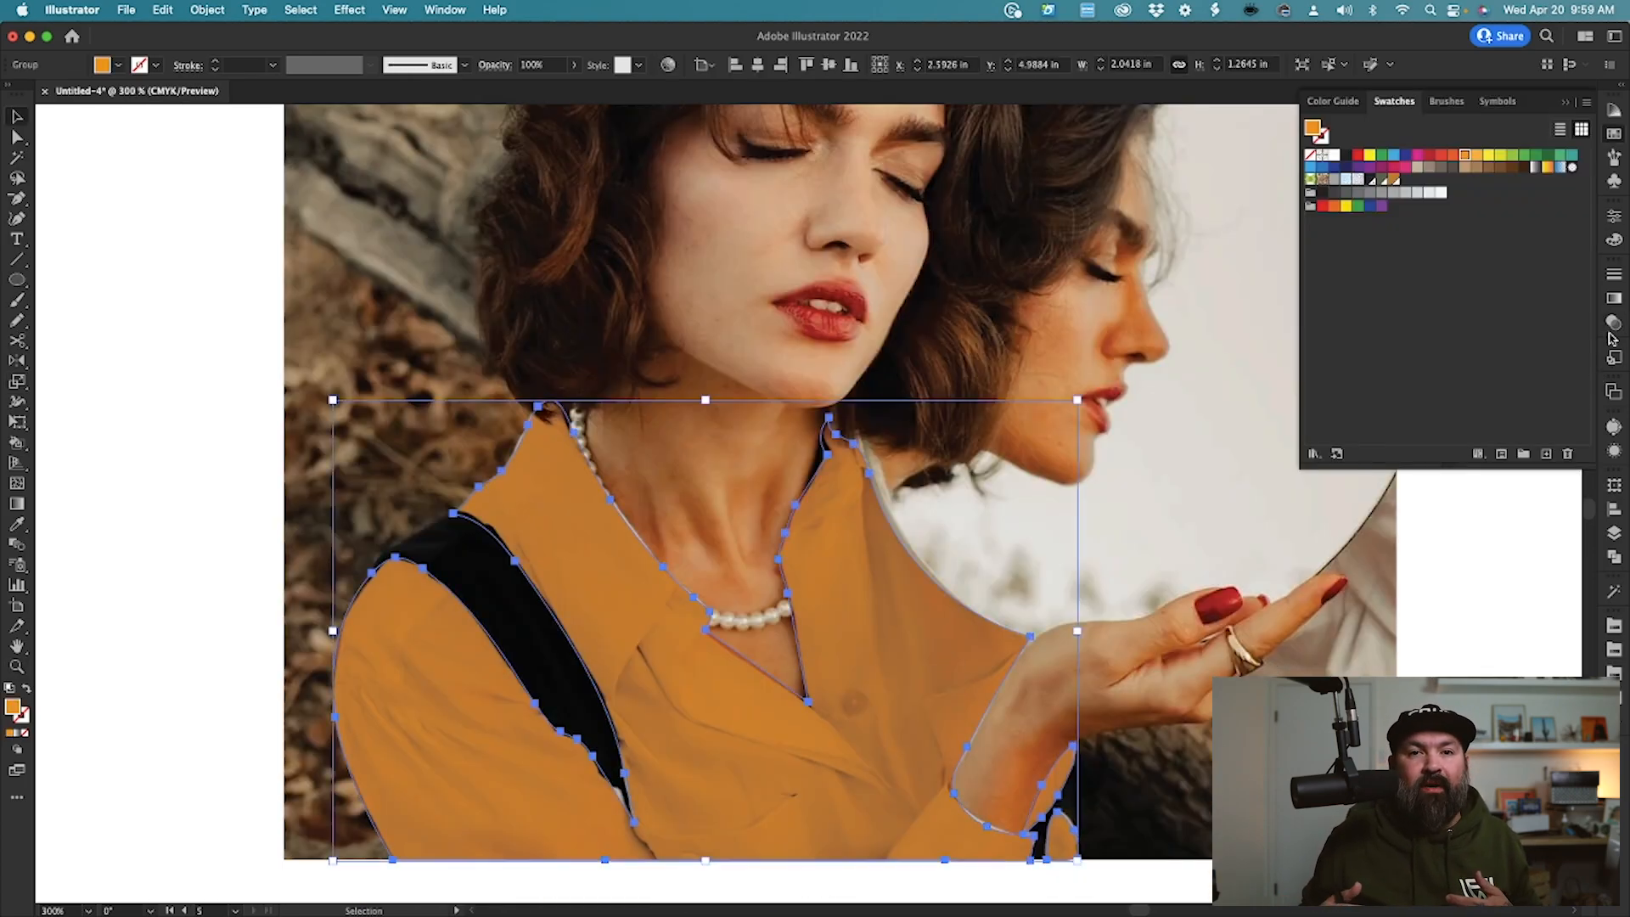
- Set the orange shirt shape's Transparency blend mode to Multiply
click(1438, 292)
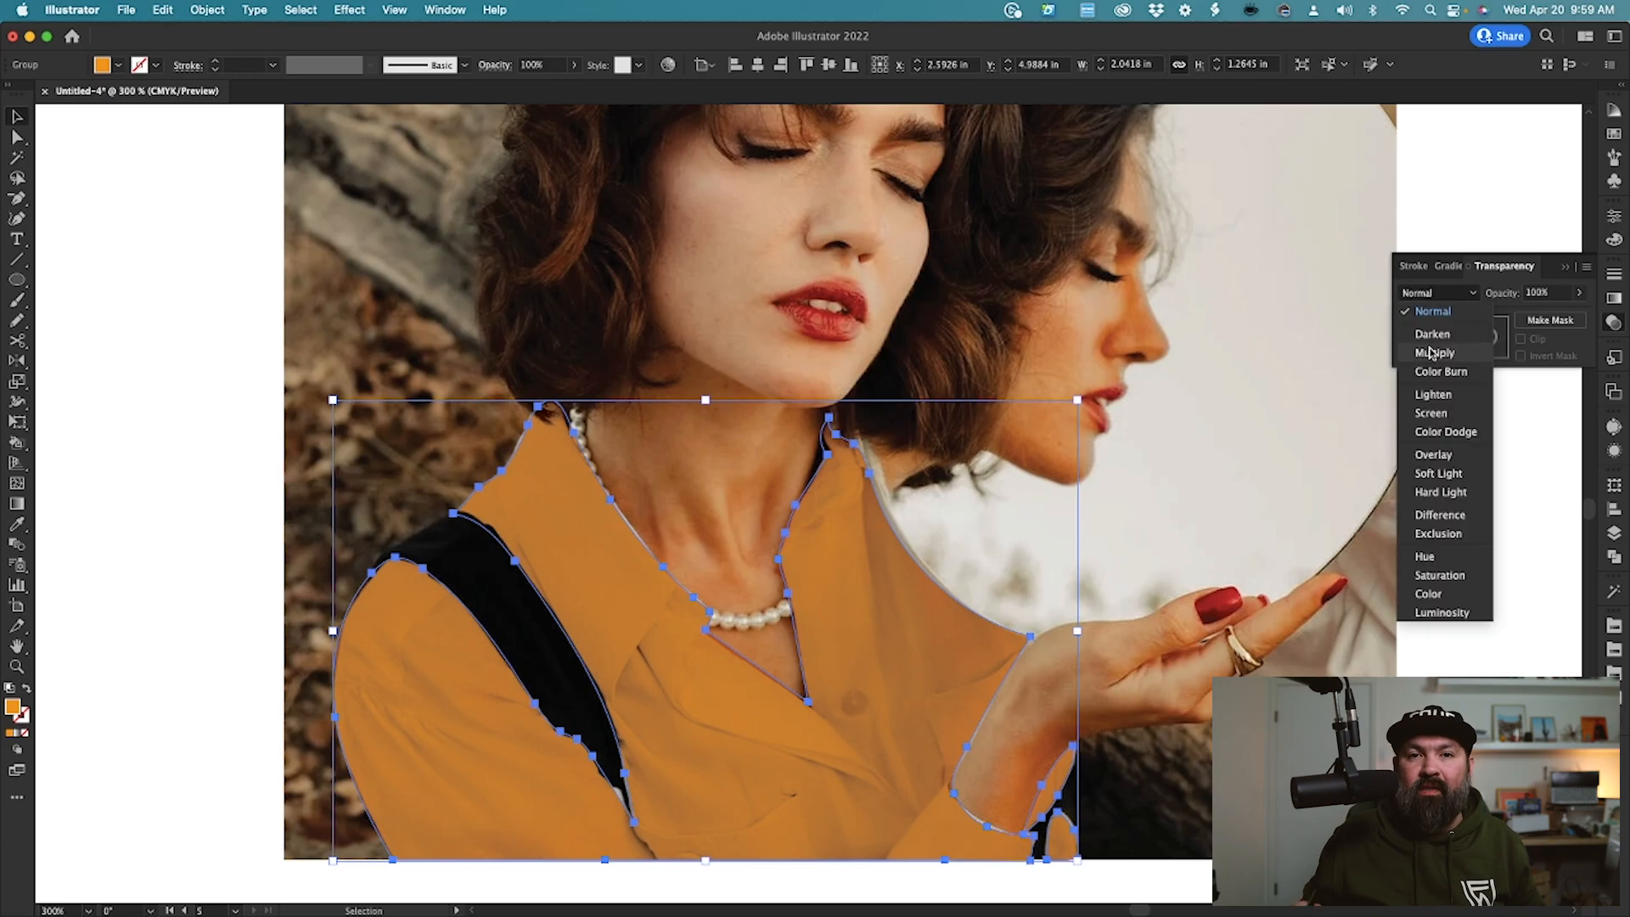
click(125, 9)
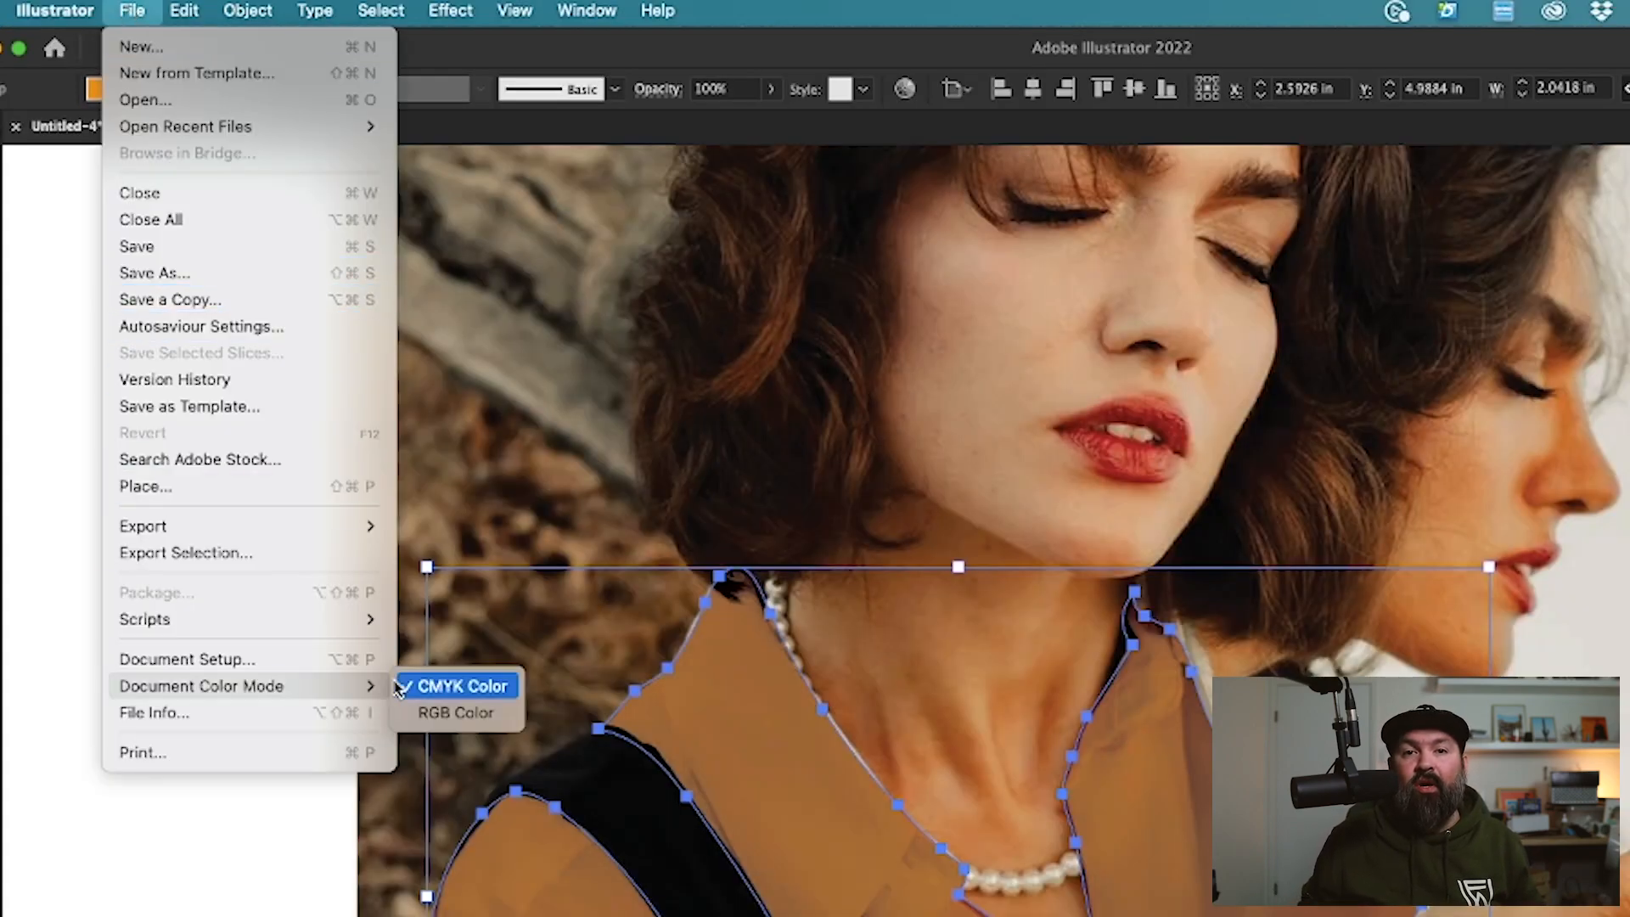
- Change Document Color Mode to RGB Color, then deselect the shirt
click(454, 712)
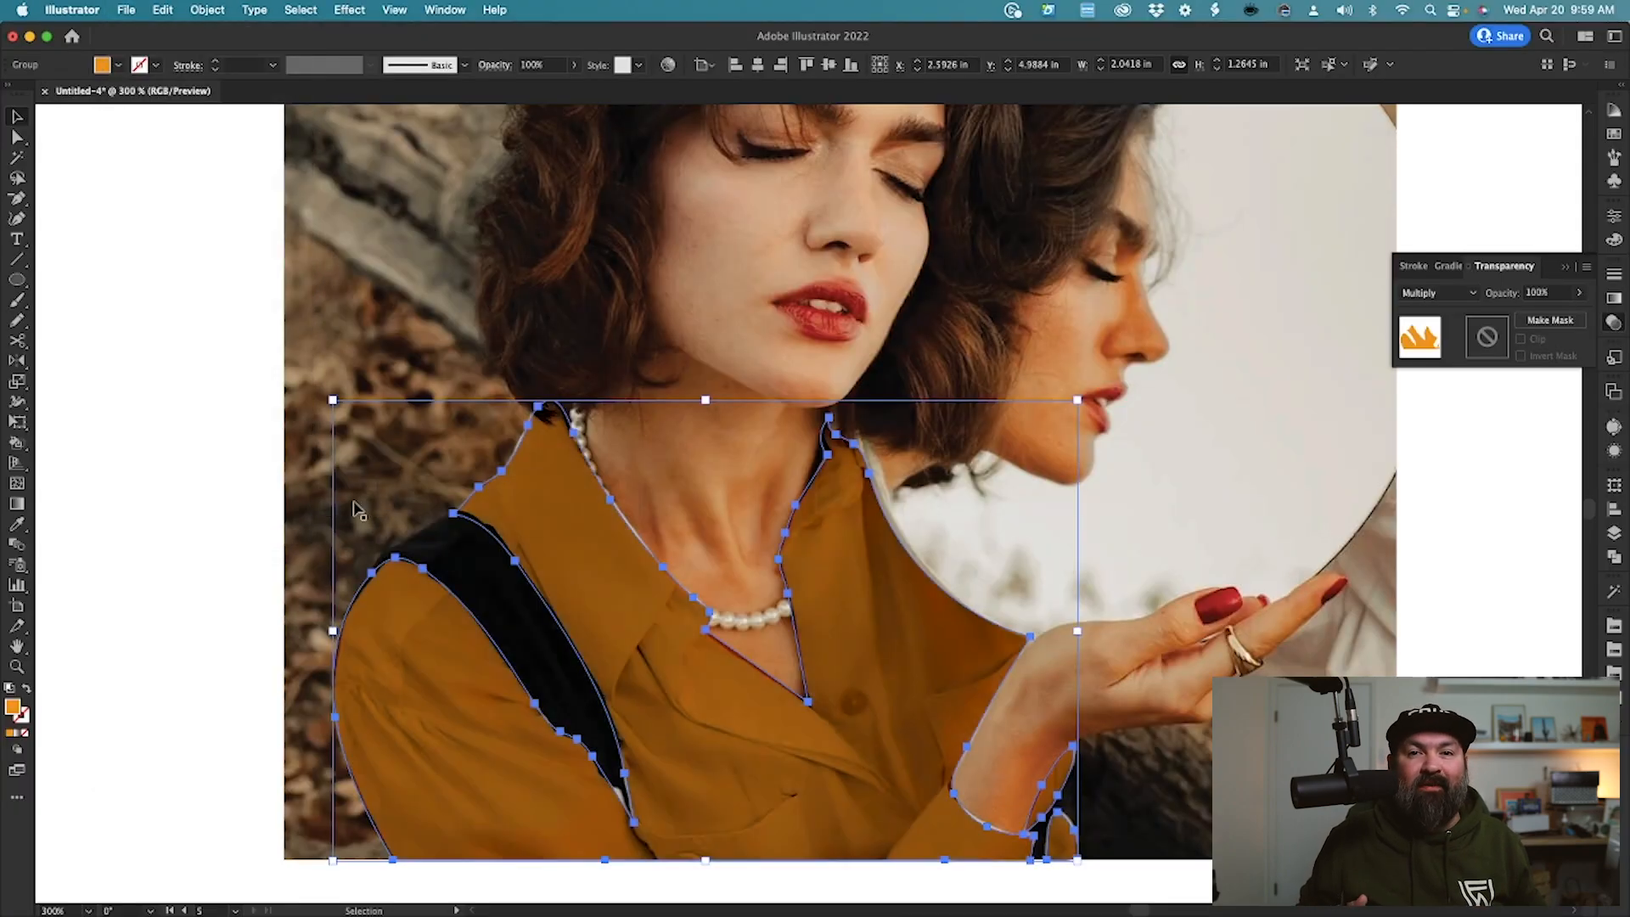
click(232, 460)
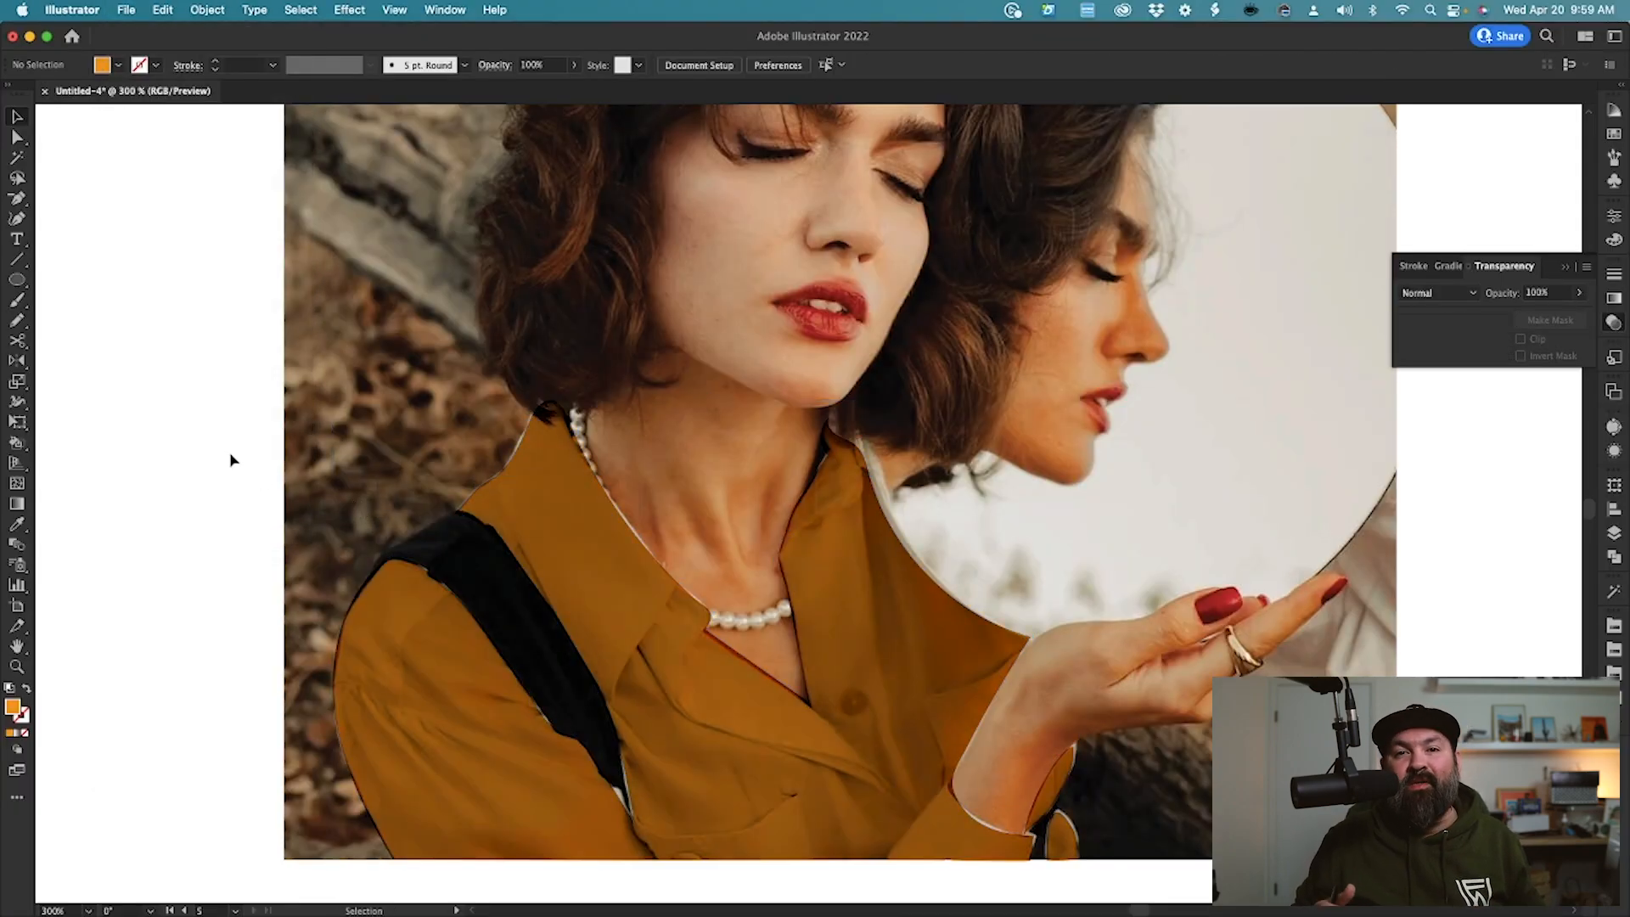